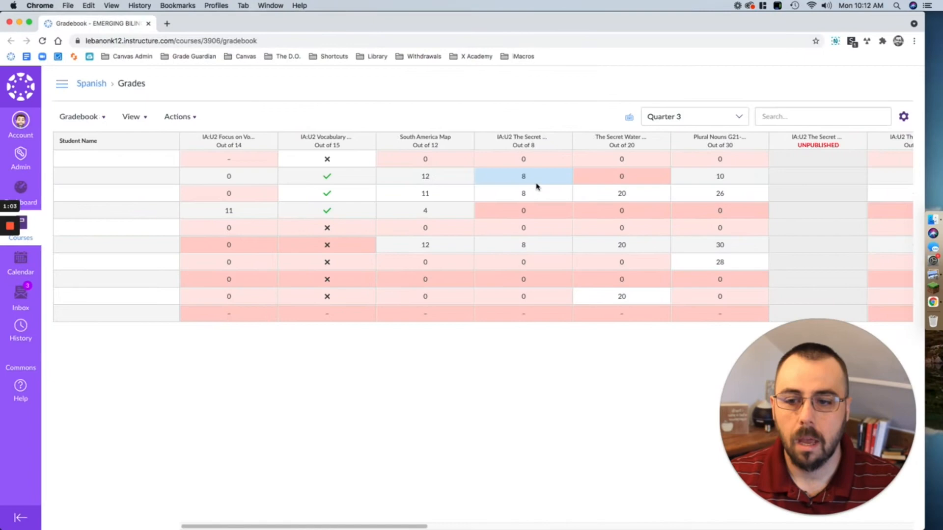
pyautogui.moveTo(154, 182)
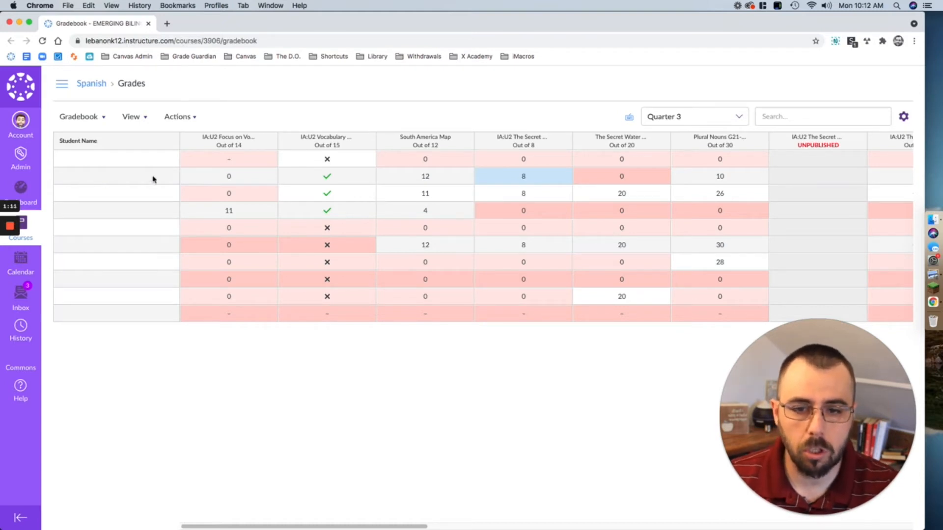
pyautogui.moveTo(271, 113)
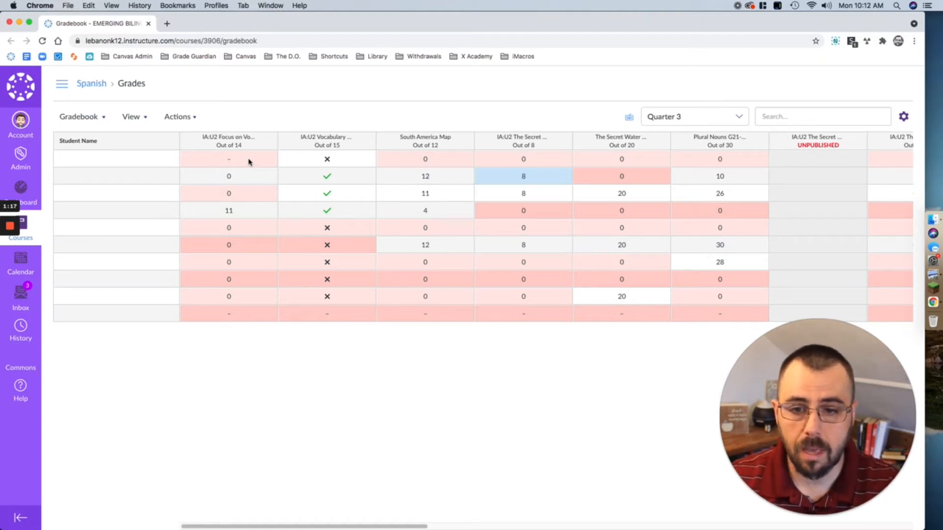
pyautogui.moveTo(521, 156)
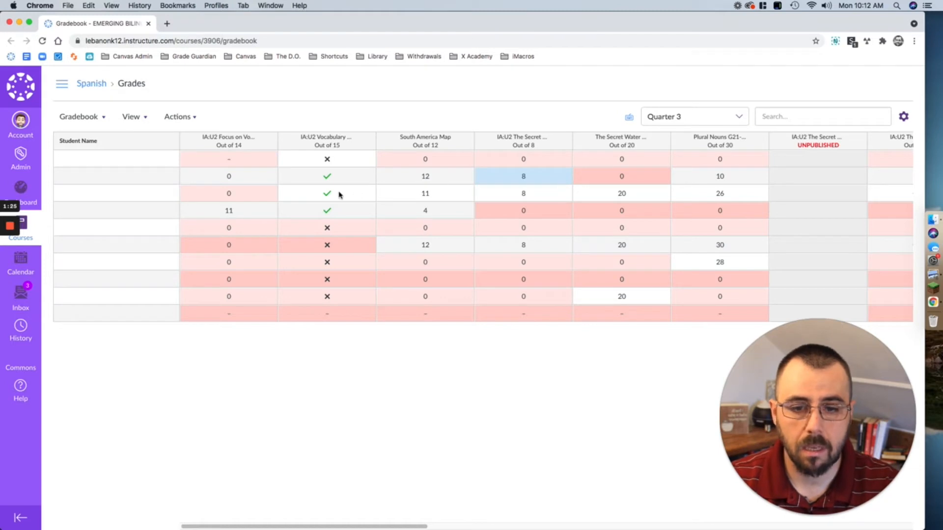
pyautogui.moveTo(446, 181)
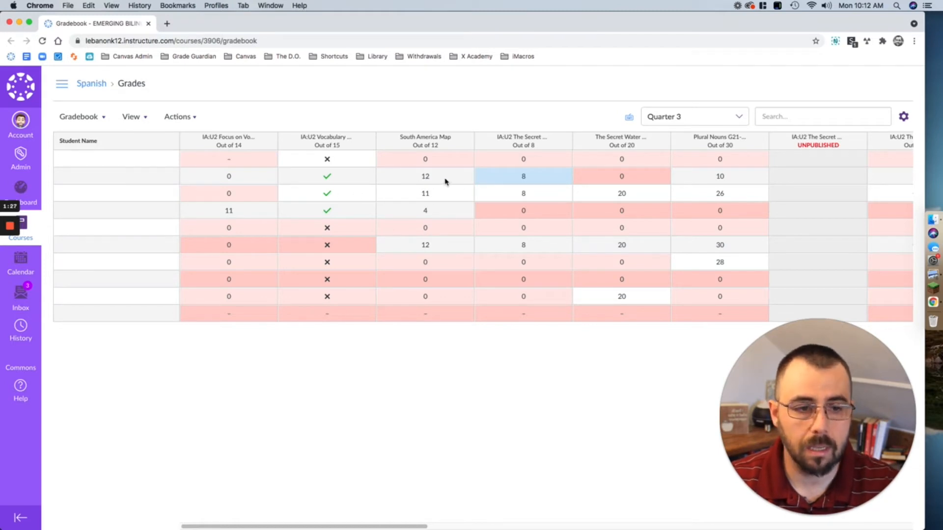
pyautogui.moveTo(261, 160)
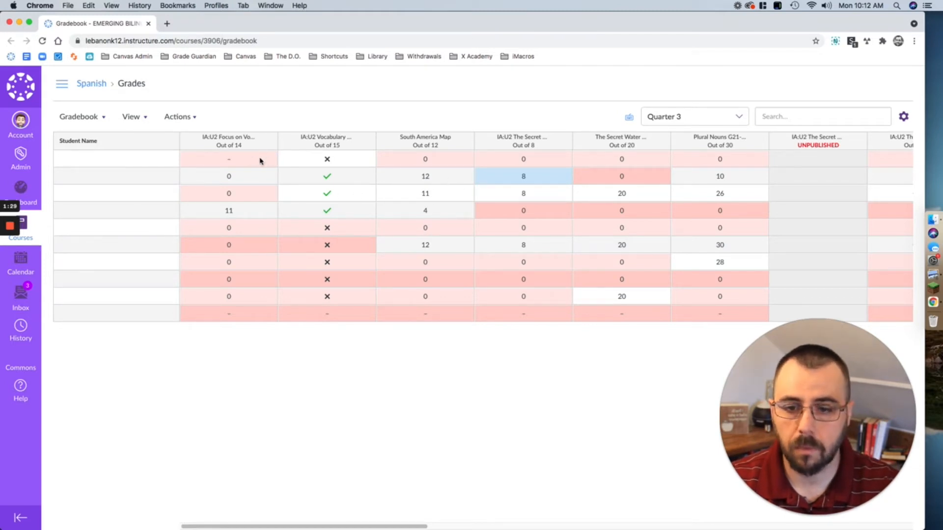
# Open the grade detail tray for the first student's Focus on Vocabulary grade.
pyautogui.click(228, 159)
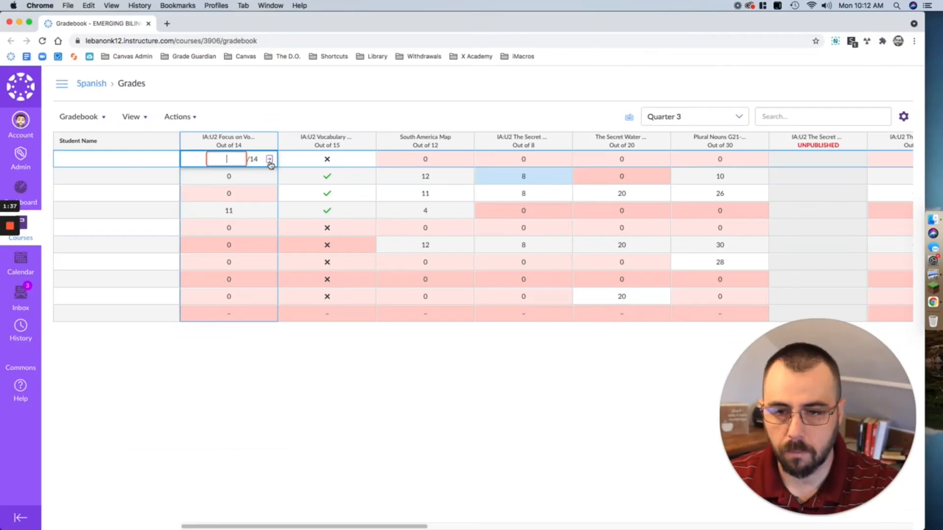
pyautogui.click(269, 159)
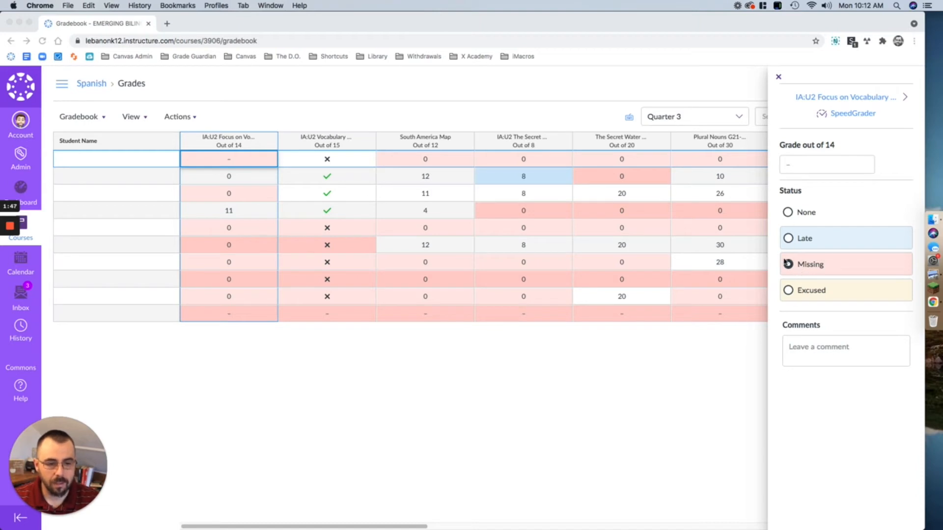
# Change the Focus on Vocabulary submission status from Missing to None.
pyautogui.click(788, 265)
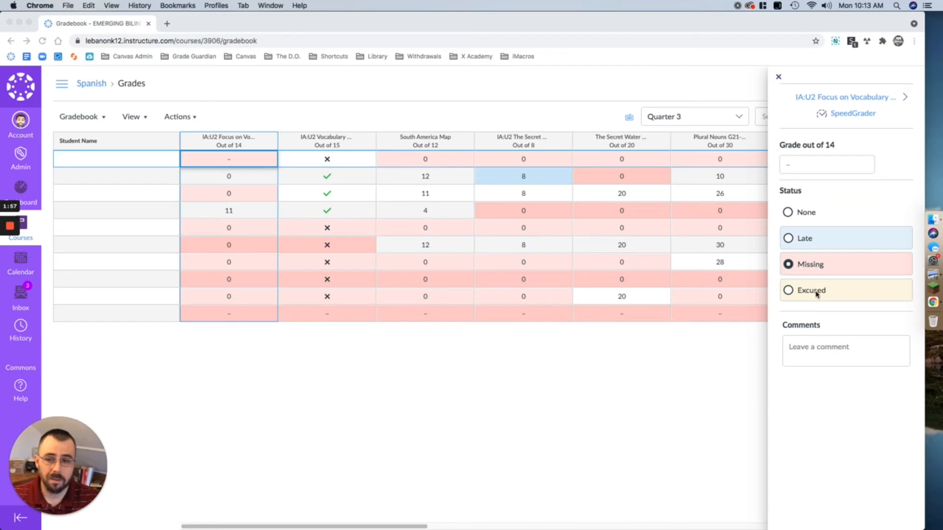
pyautogui.moveTo(686, 118)
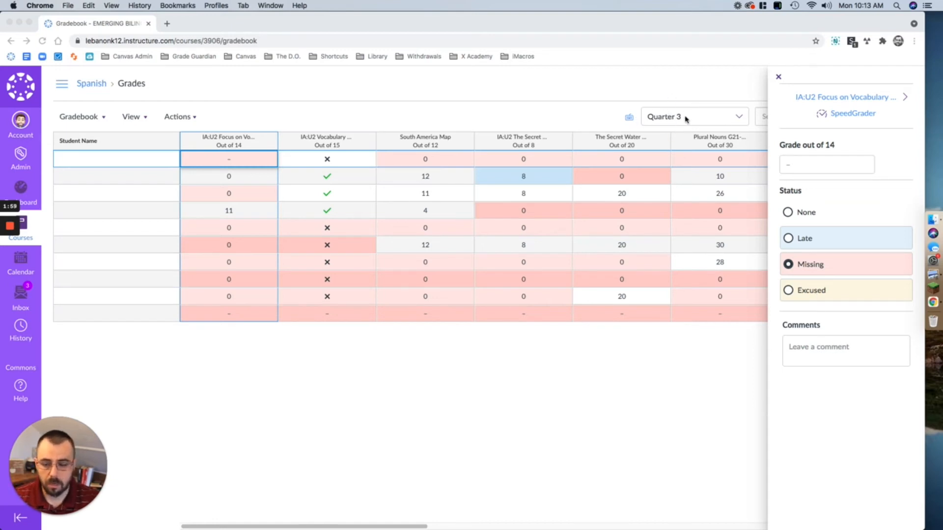
pyautogui.moveTo(817, 234)
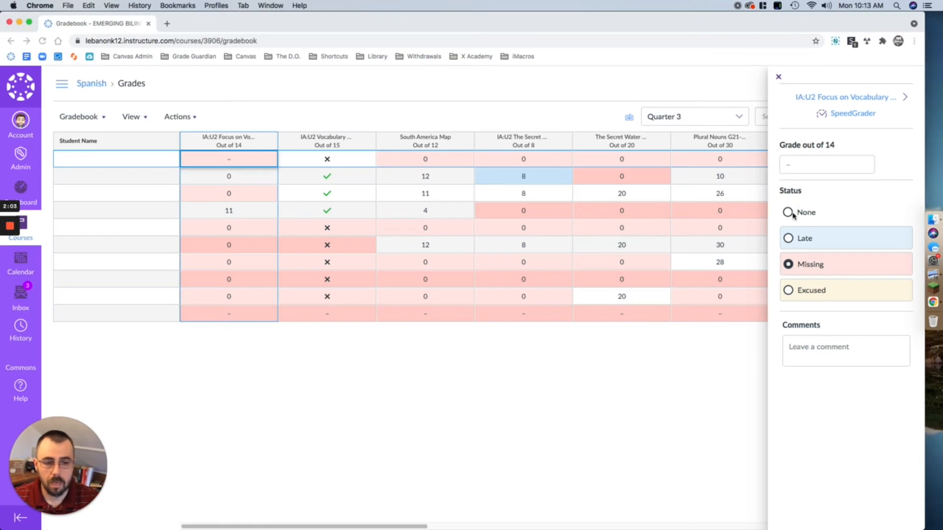
pyautogui.click(788, 212)
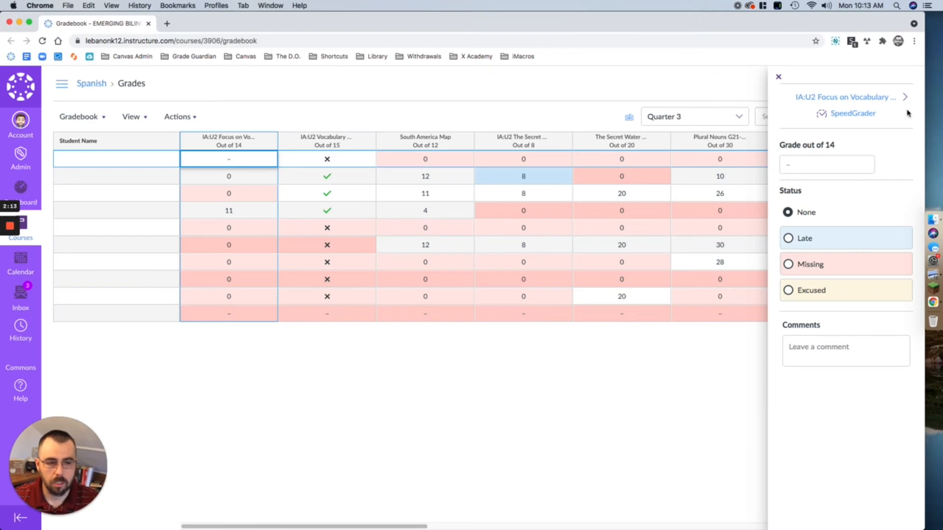
# Step through the first student's next assignments, setting the Plural Nouns status to None.
pyautogui.click(326, 159)
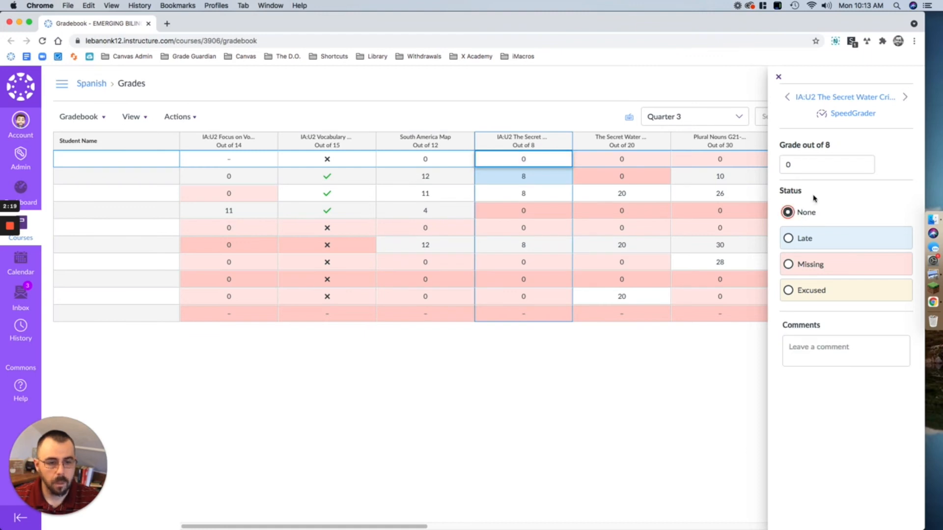
pyautogui.click(621, 159)
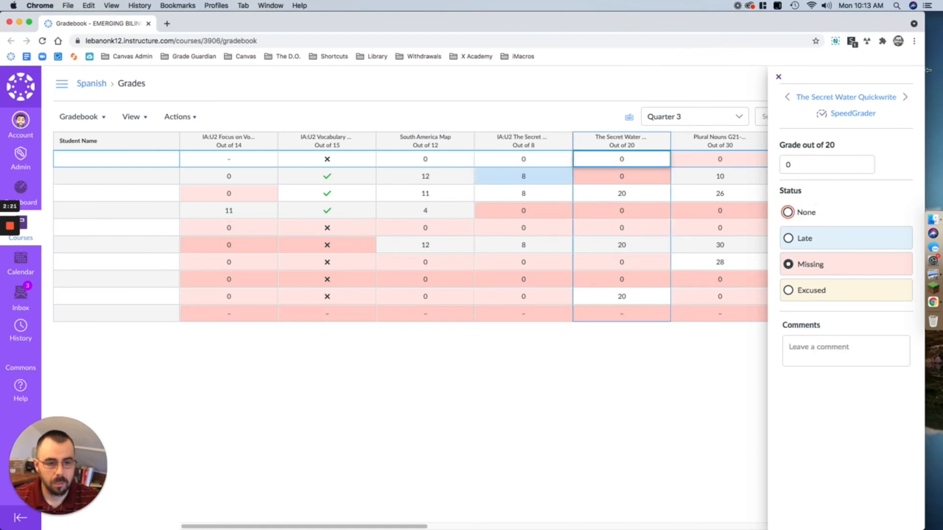
pyautogui.click(905, 96)
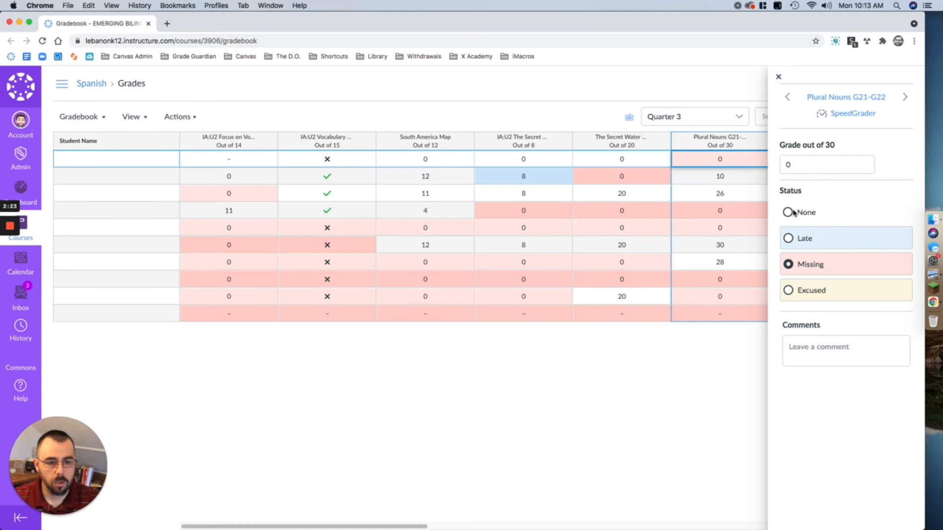
pyautogui.click(787, 212)
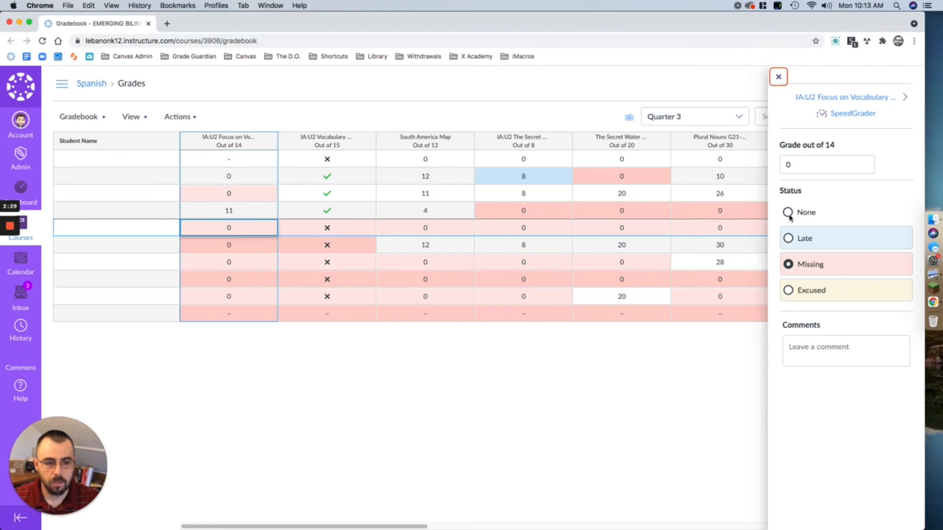
# Set the fifth student's vocabulary and following assignment statuses to None via the next arrow.
pyautogui.click(326, 227)
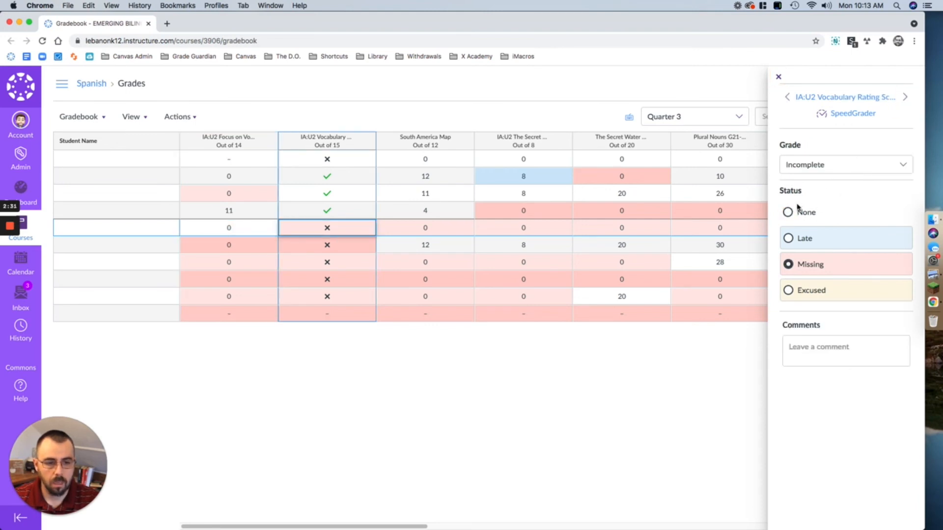
pyautogui.click(788, 212)
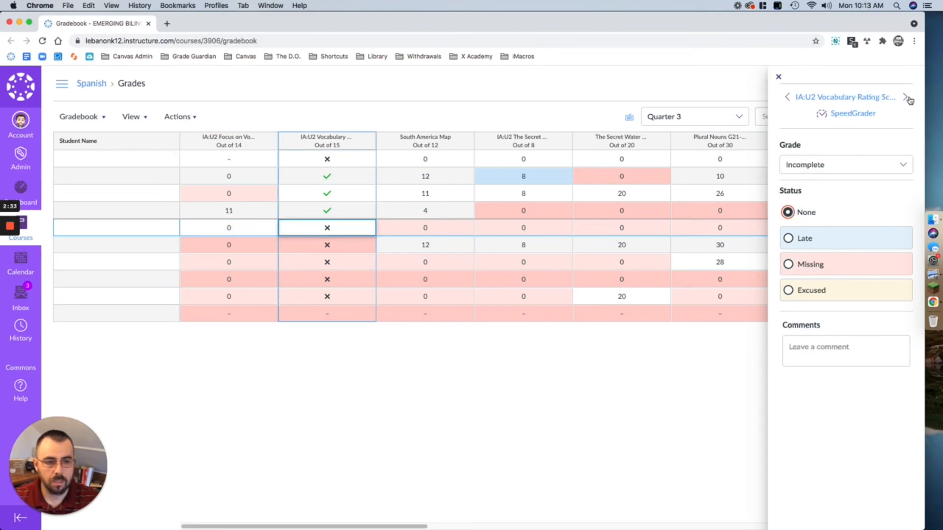
pyautogui.click(908, 96)
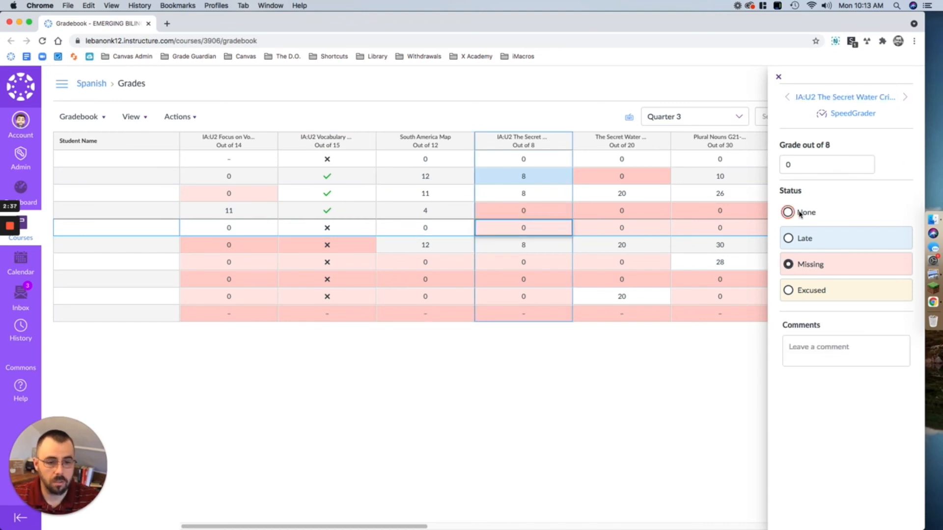
pyautogui.click(788, 212)
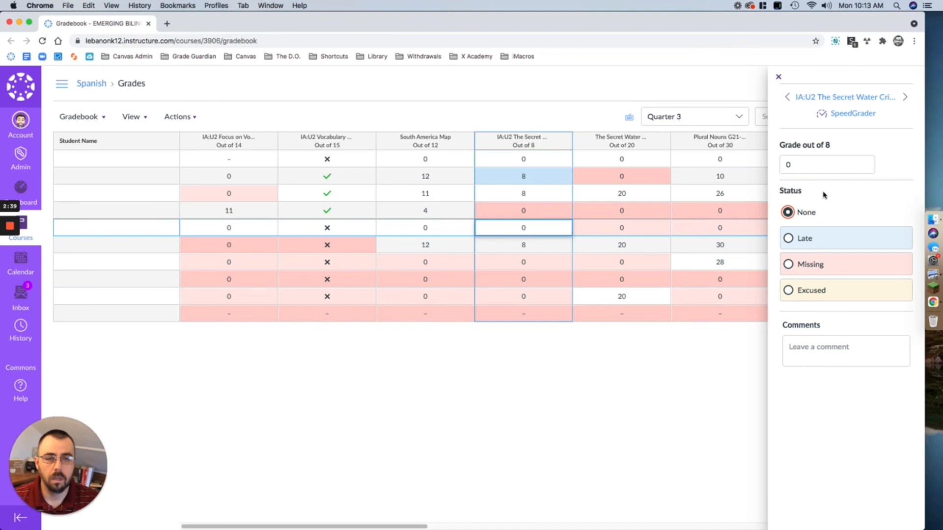